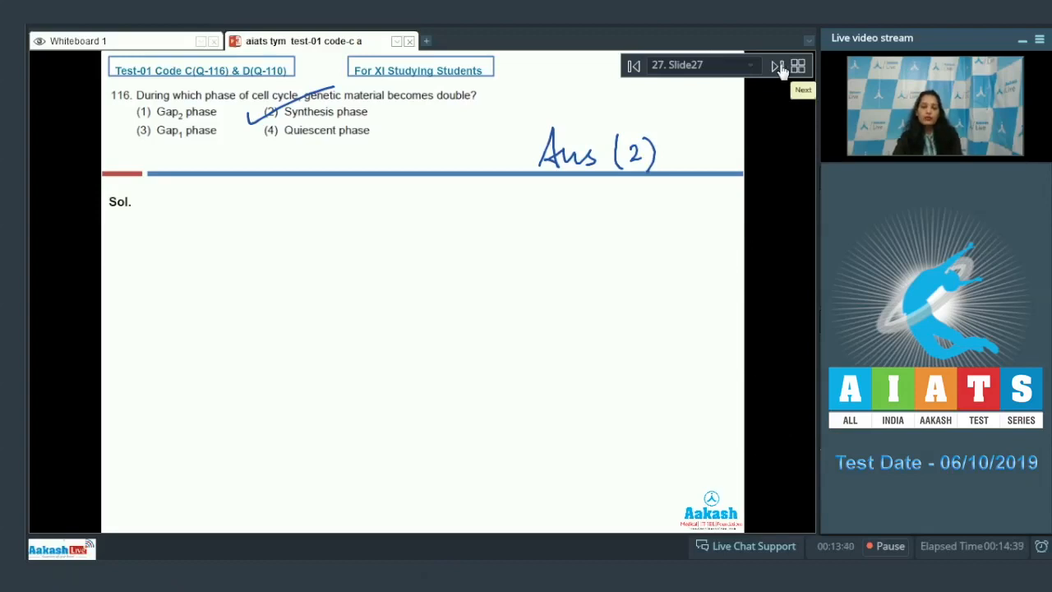
Step: Answer question 117 as option (3), Transition to metaphase, then advance to question 118
click(776, 66)
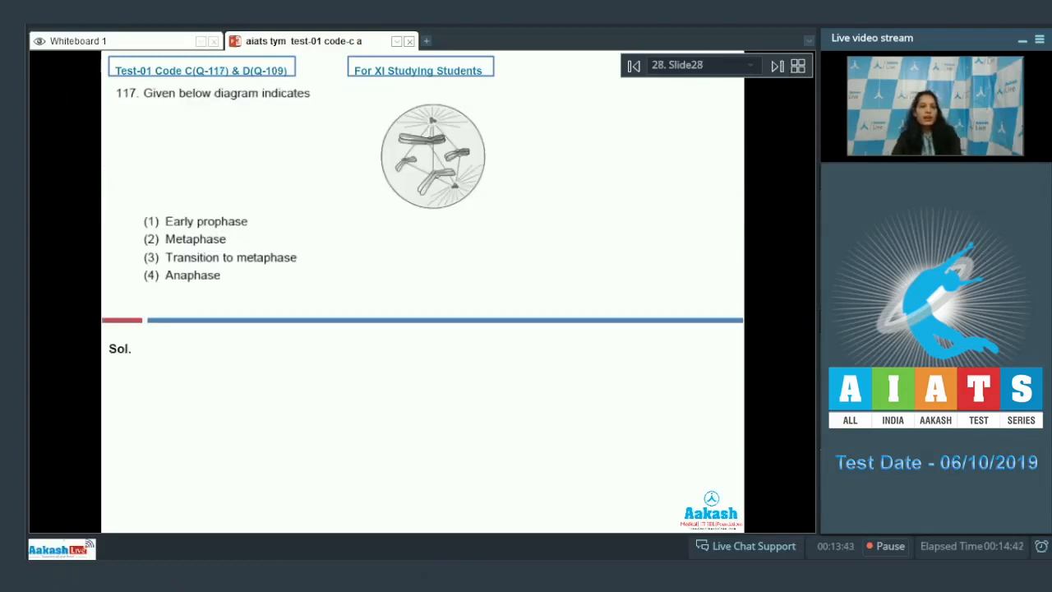
mouse_move(306, 115)
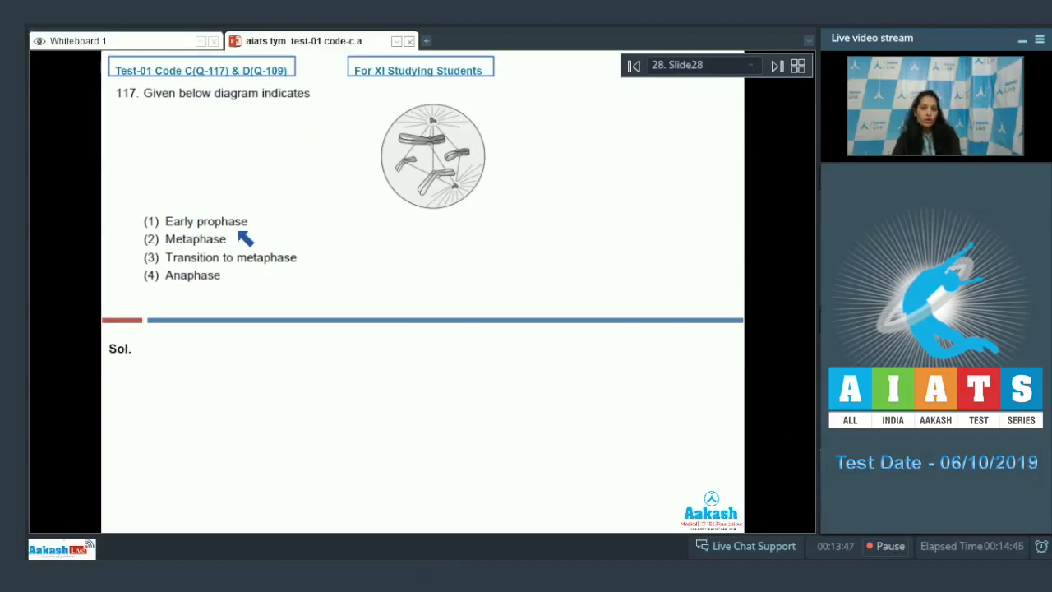
mouse_move(221, 249)
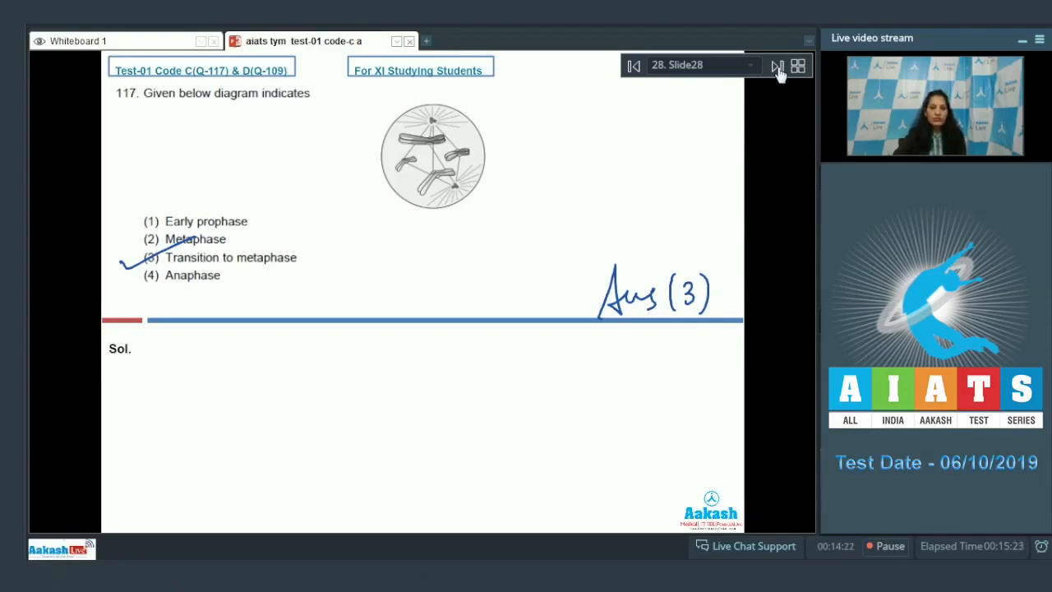
click(776, 65)
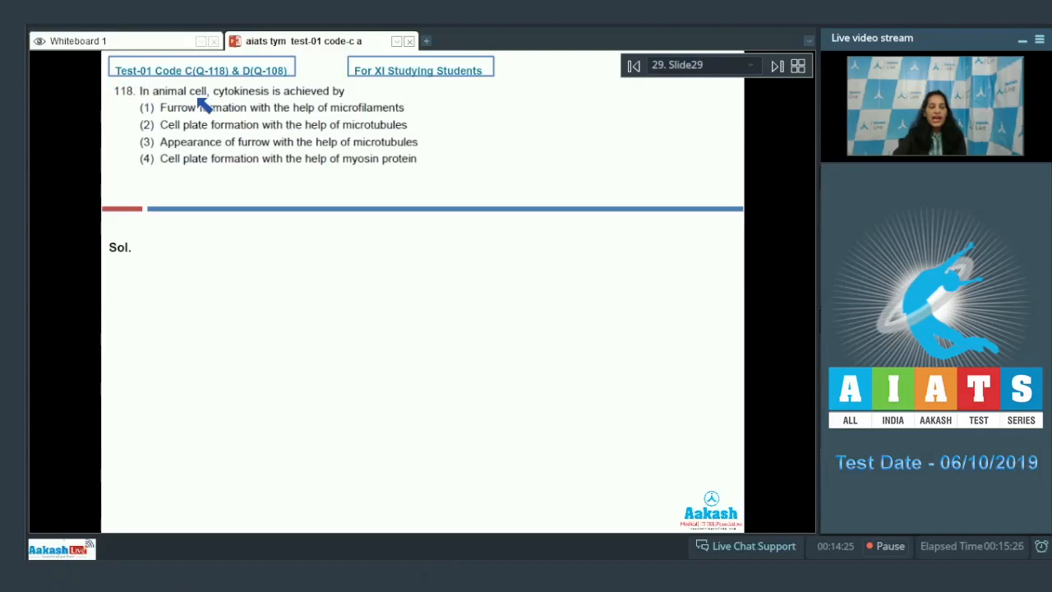
mouse_move(345, 111)
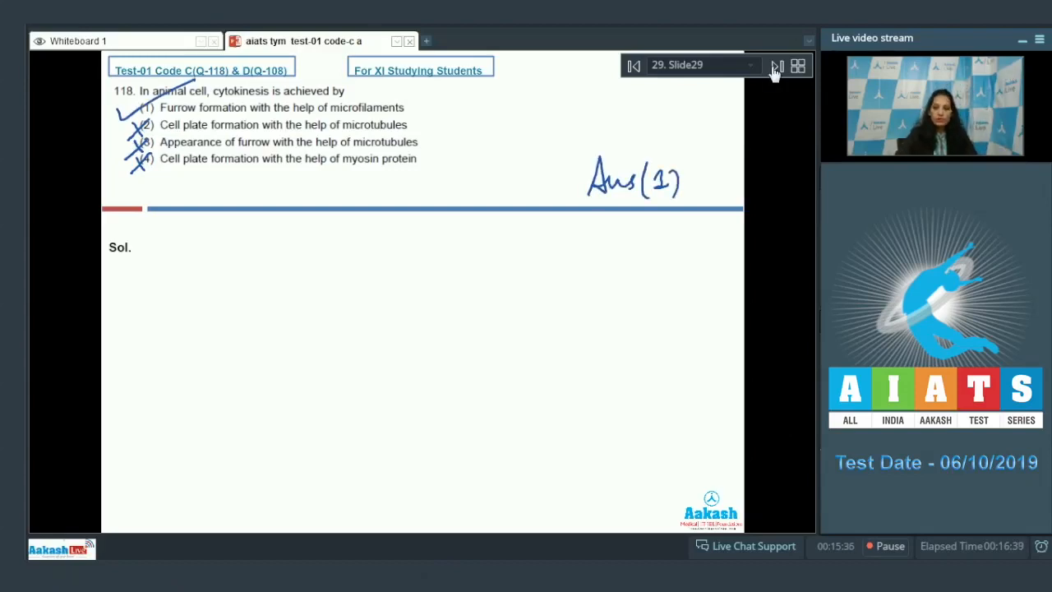
Step: On question 119, tick option (1) Acid hydrolases, writing 'Ans (1)' and 'lysosomes'
click(776, 65)
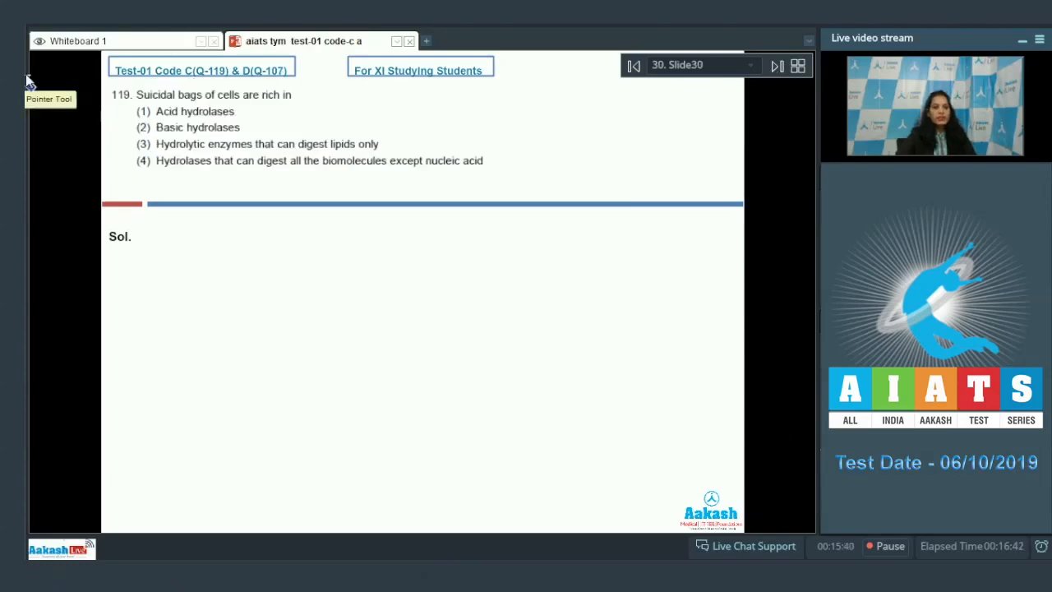
mouse_move(242, 110)
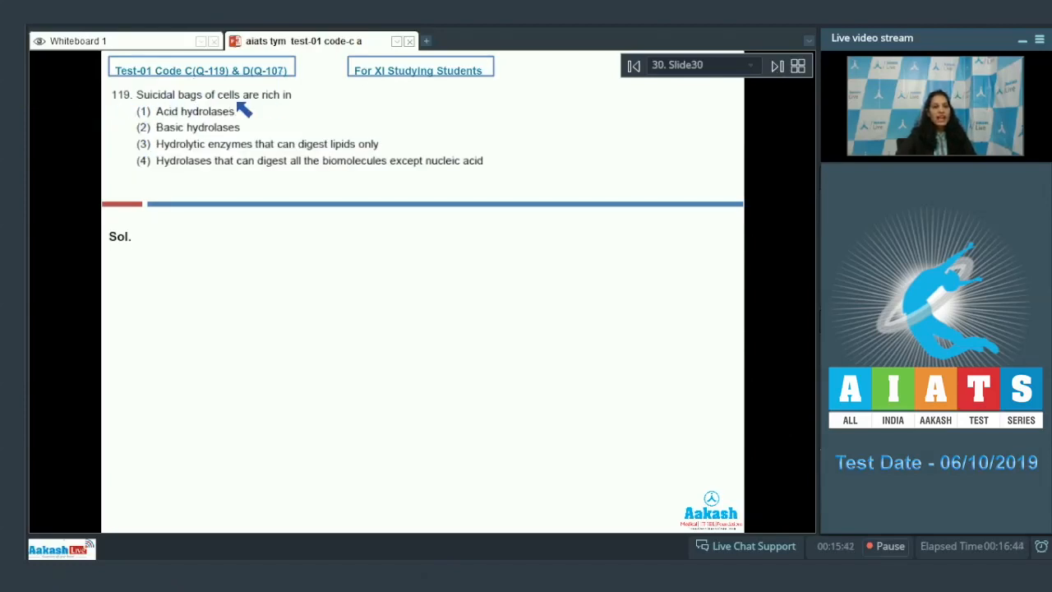
mouse_move(242, 127)
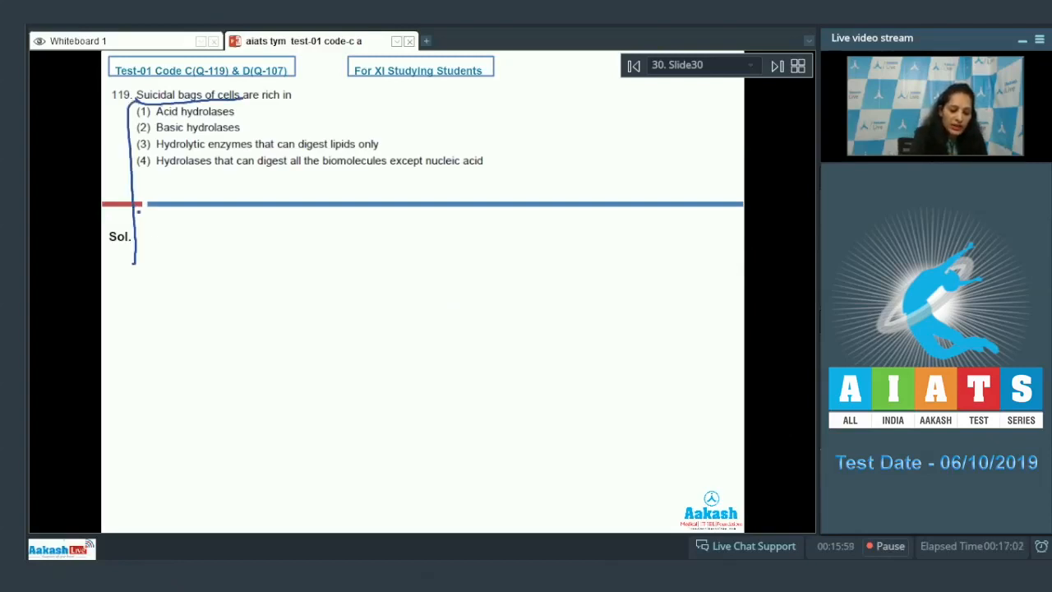
drag(144, 272, 213, 321)
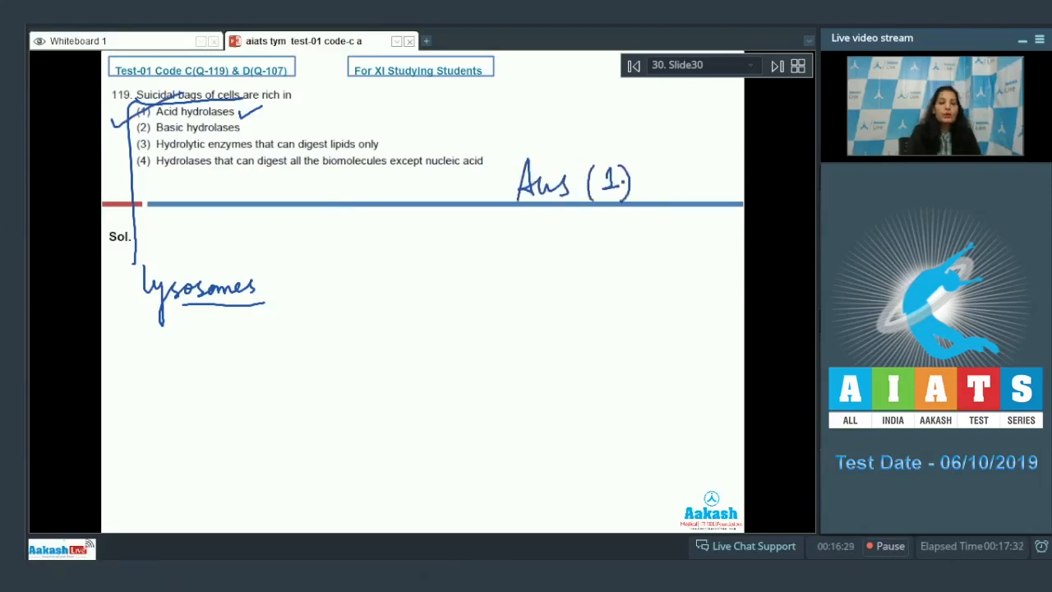
mouse_move(776, 66)
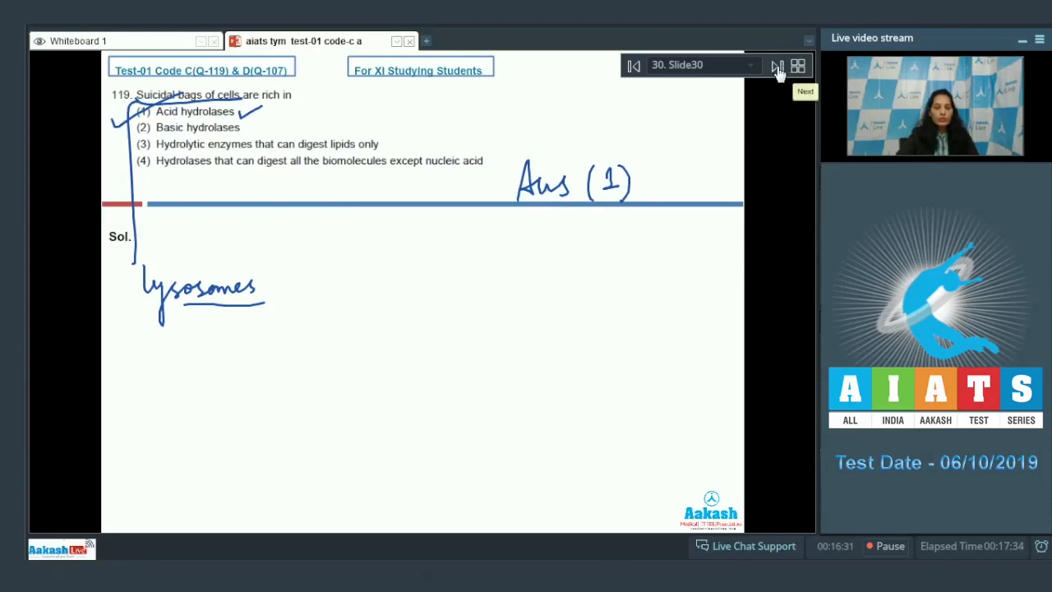
Step: On question 120, cross out options (1), (3), (4) and write 'Ans (2)' for Sphaerosome
click(775, 66)
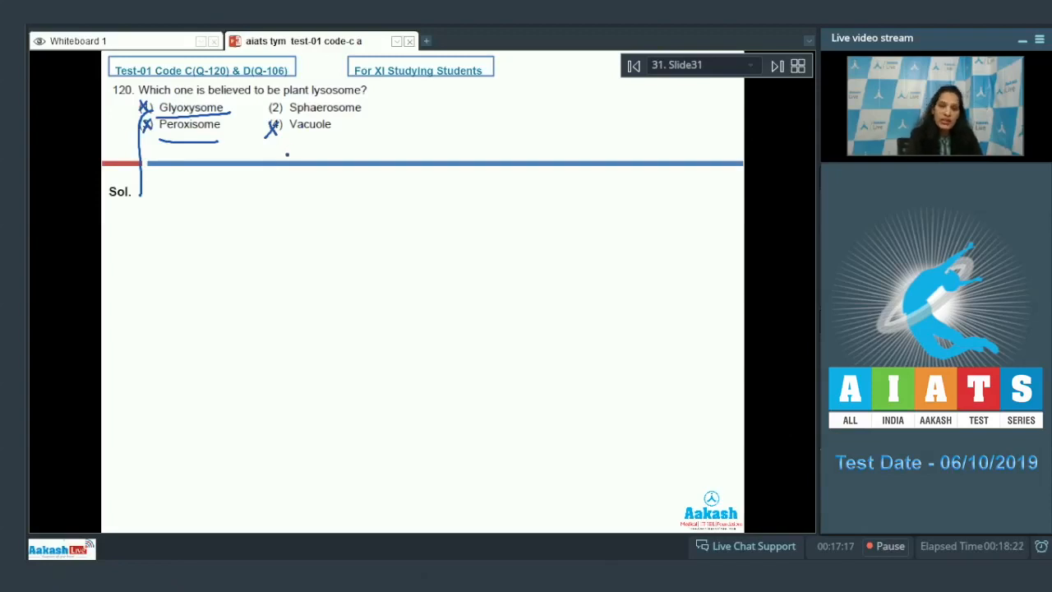
drag(251, 119, 329, 86)
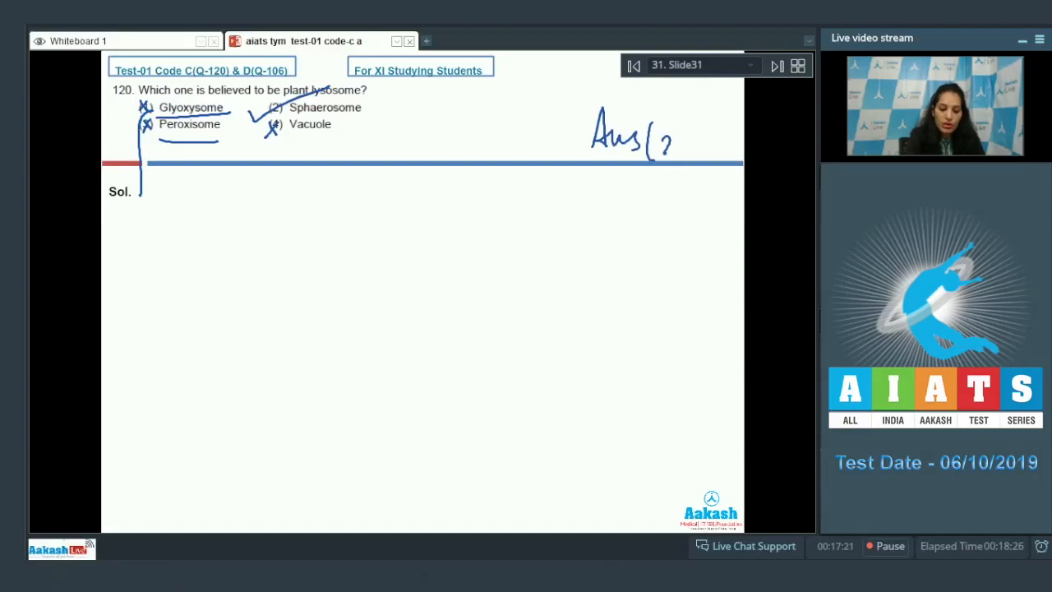
text(2))
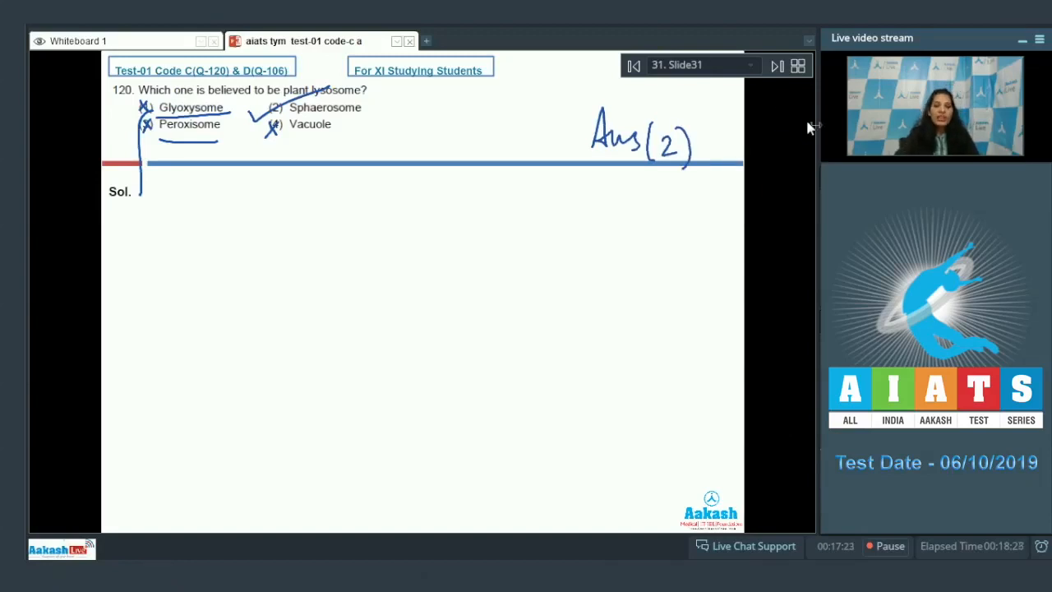